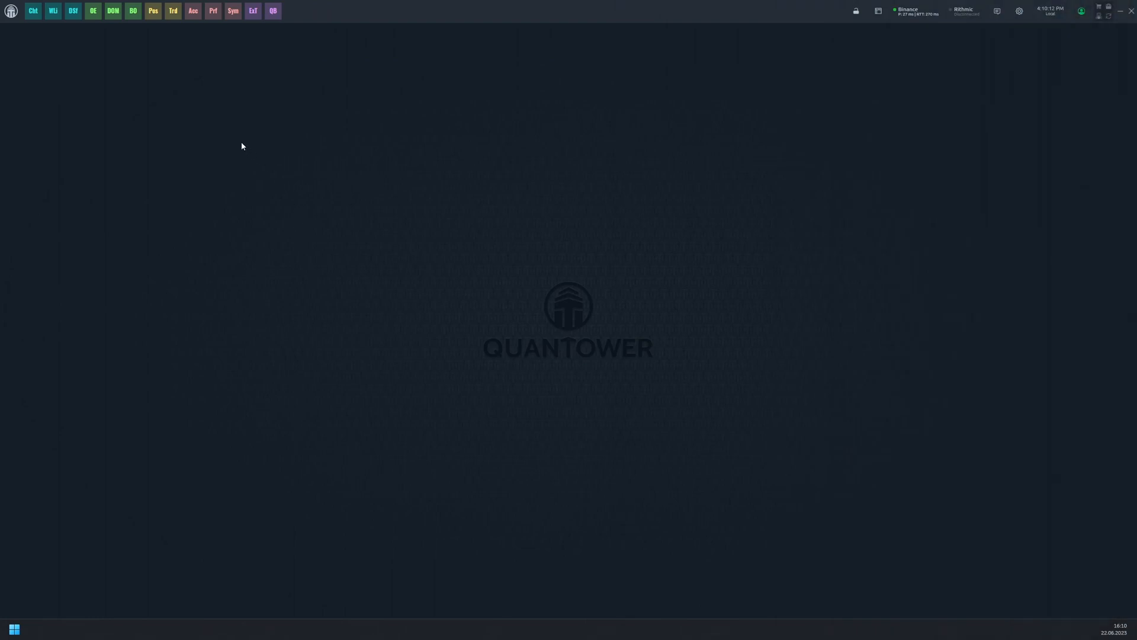
Open Backtest & Optimize and load the Tradonator2023 strategy.
left_click(133, 10)
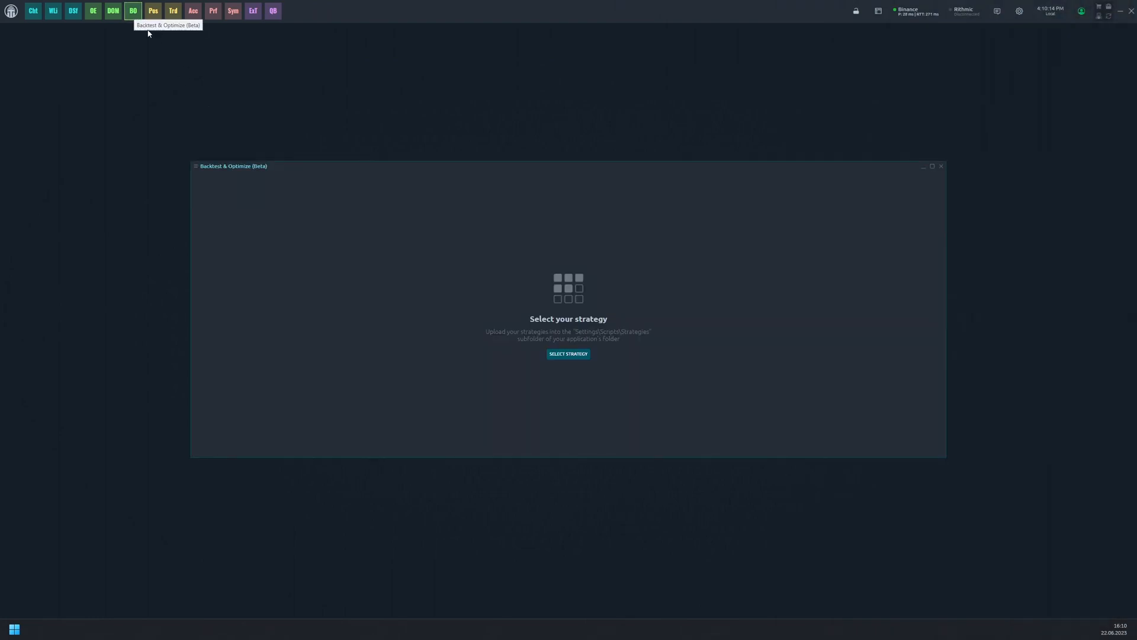
left_click(568, 353)
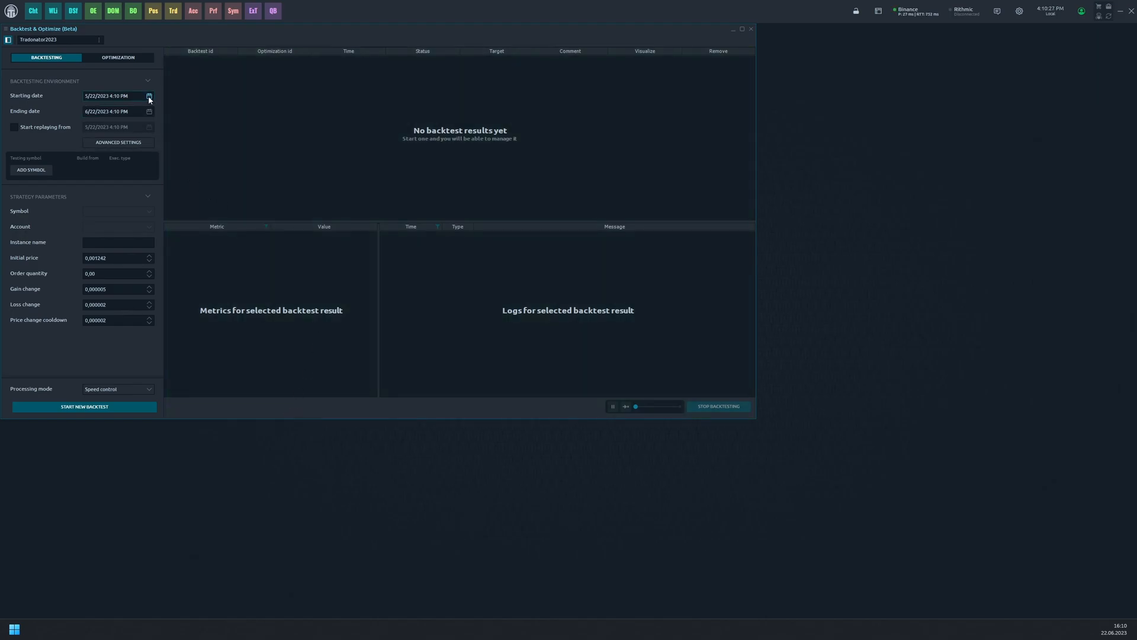
Set the backtest period to 5/21/2023–5/22/2023 and add a 1-minute testing symbol row.
left_click(151, 95)
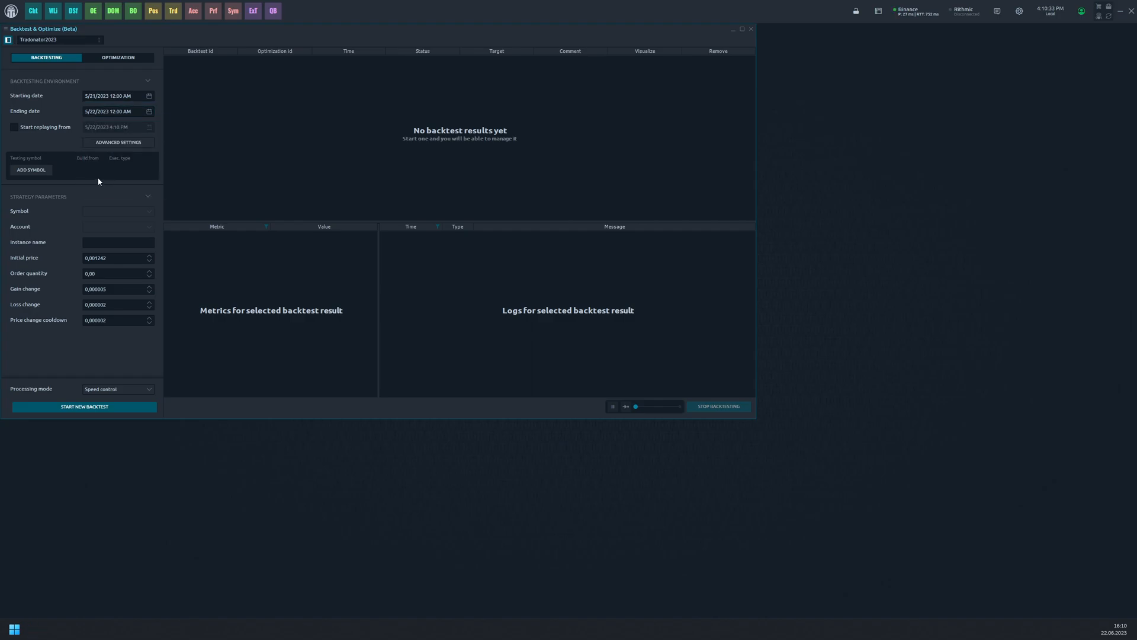
left_click(14, 127)
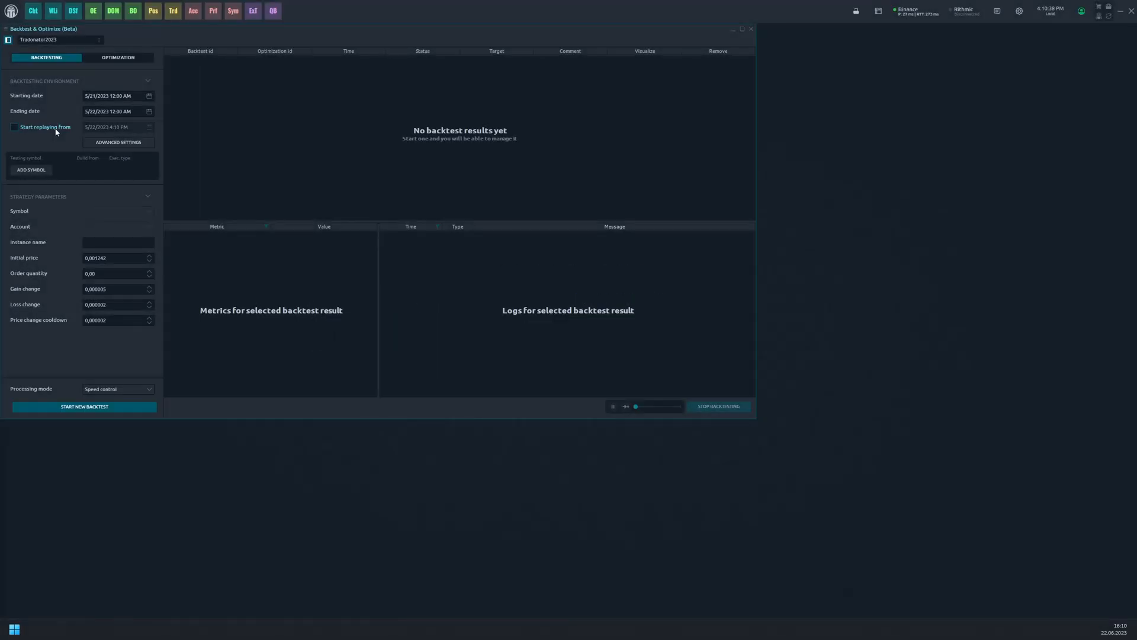
left_click(30, 170)
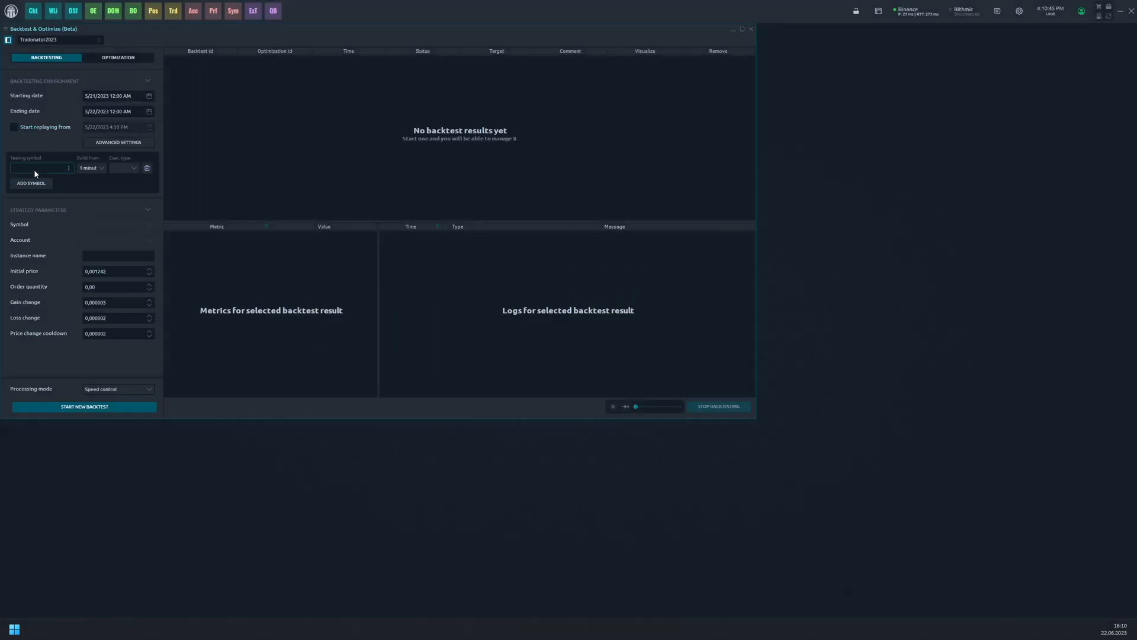
Choose Binance ADA/USDT as the testing symbol and bring up the advanced environment settings.
type("ada")
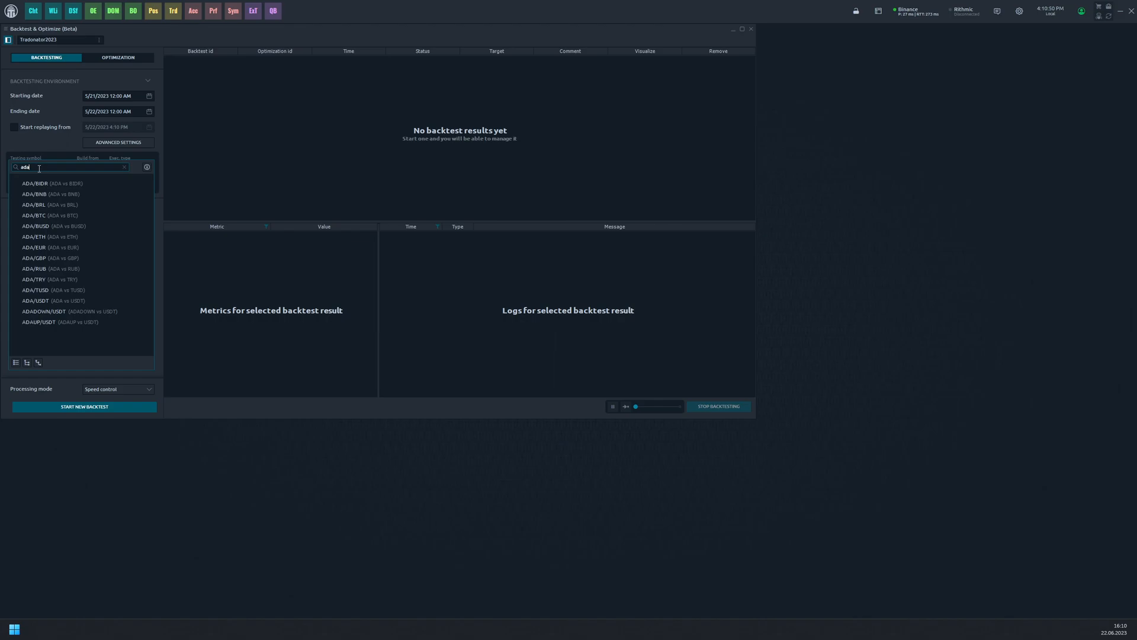
left_click(28, 301)
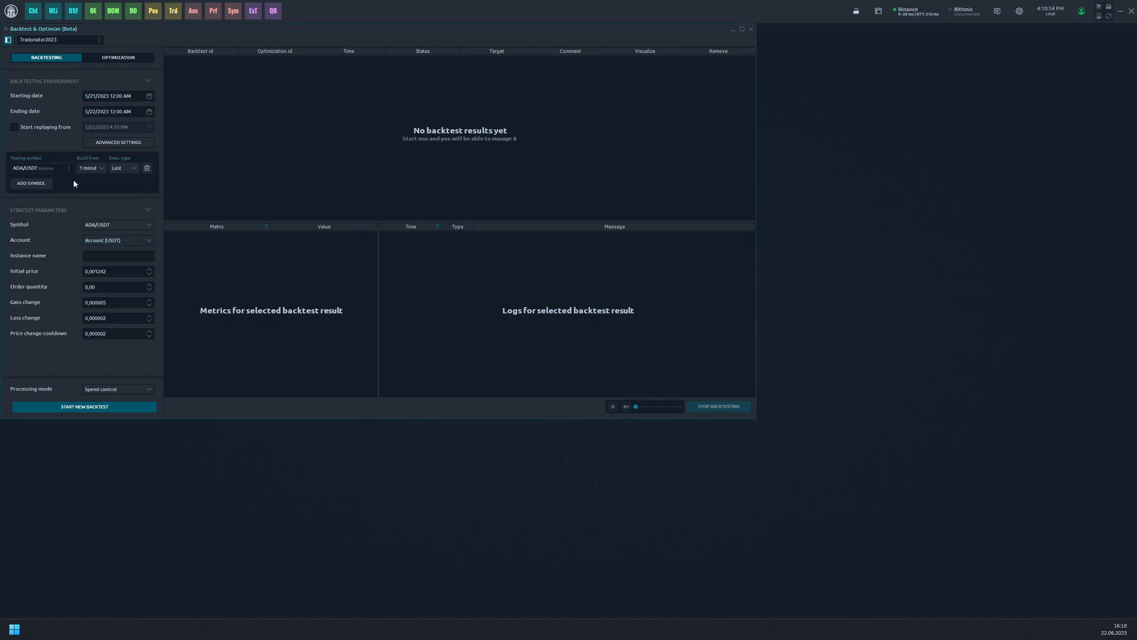
left_click(118, 142)
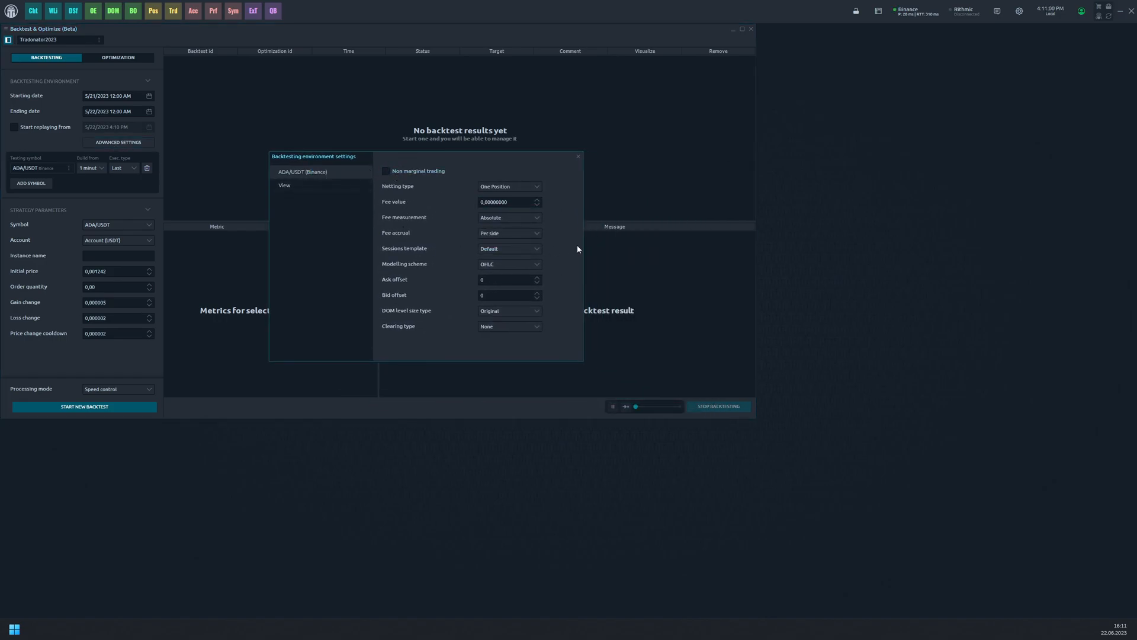
Close the Backtesting environment settings window.
left_click(577, 156)
type("0,00100")
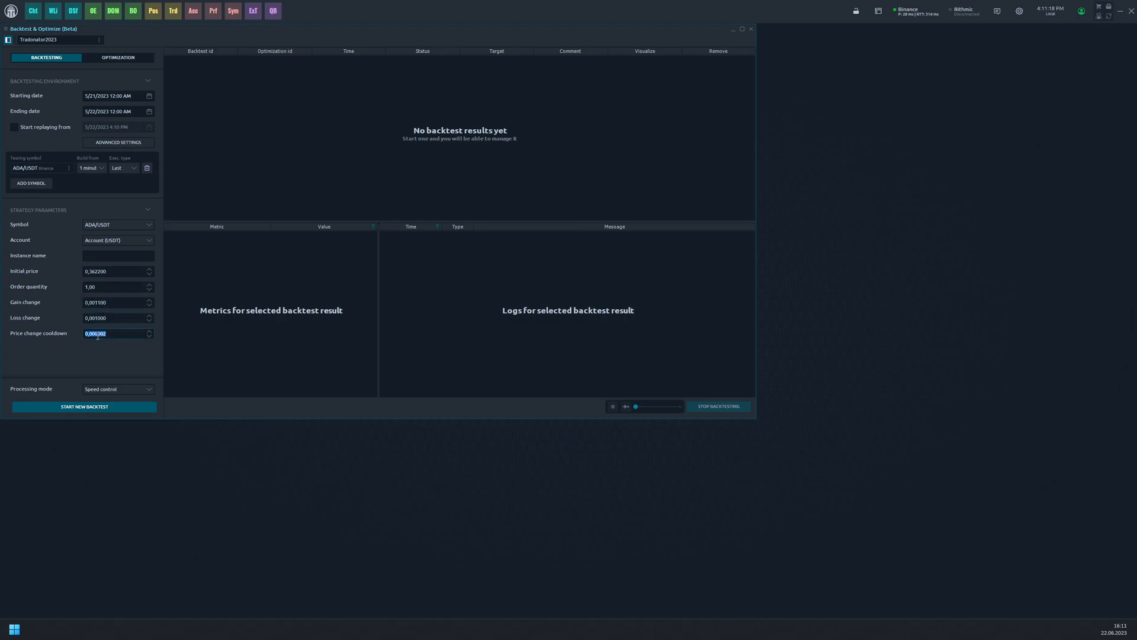
Set price change cooldown to 0,0004 and keep Speed control as the processing mode.
type("0,000400")
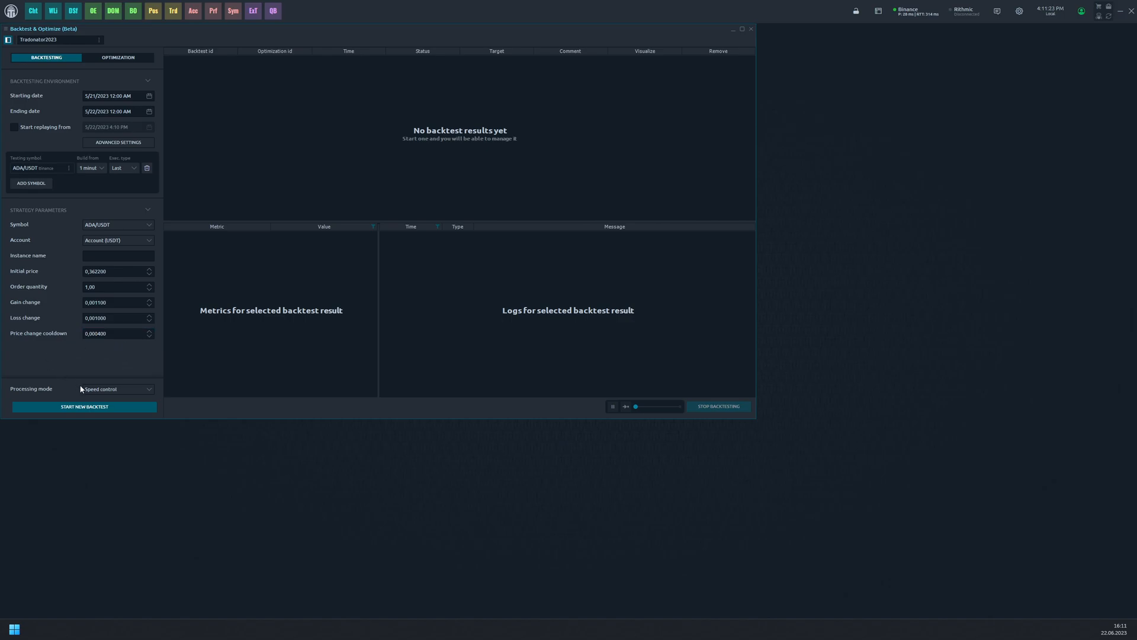
left_click(118, 389)
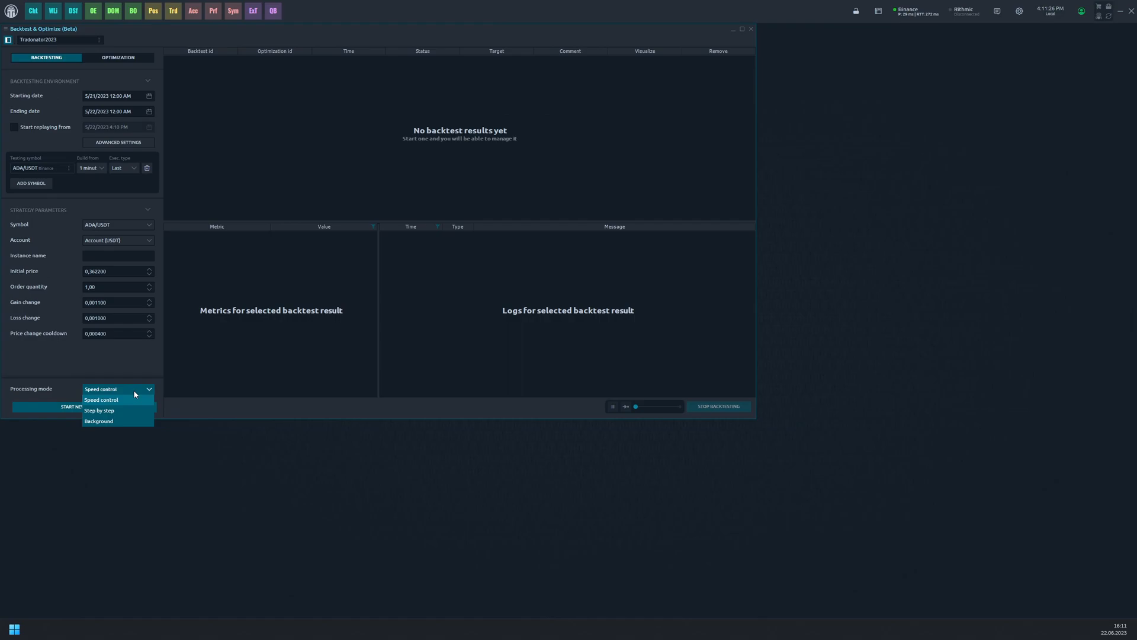
left_click(101, 399)
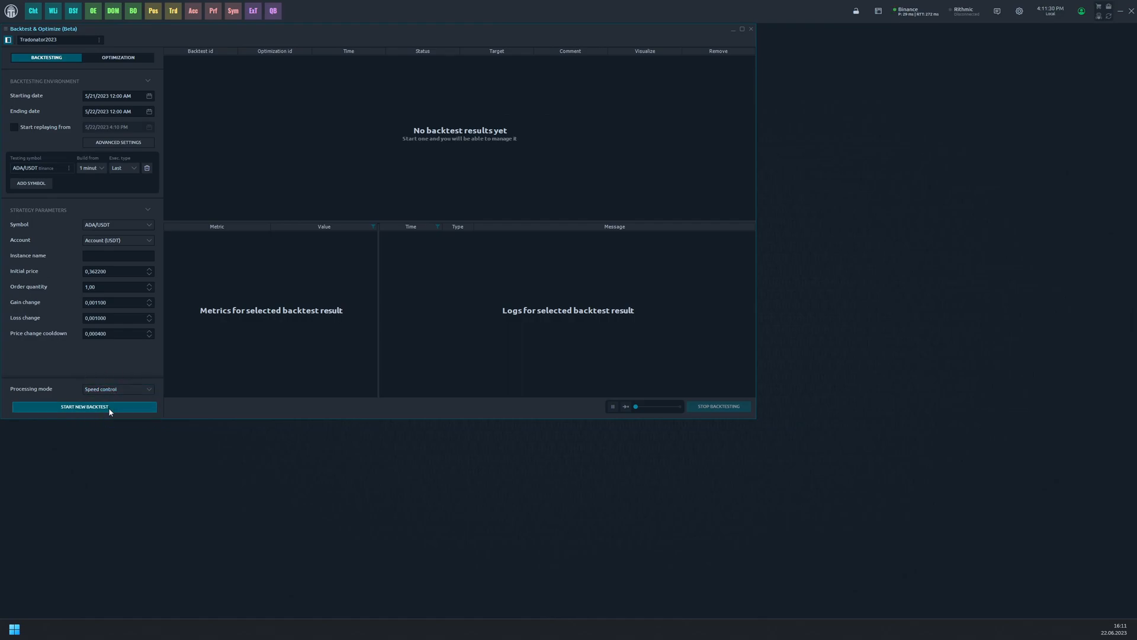
Start a new ADA/USDT backtest and hide the unneeded results columns.
left_click(84, 406)
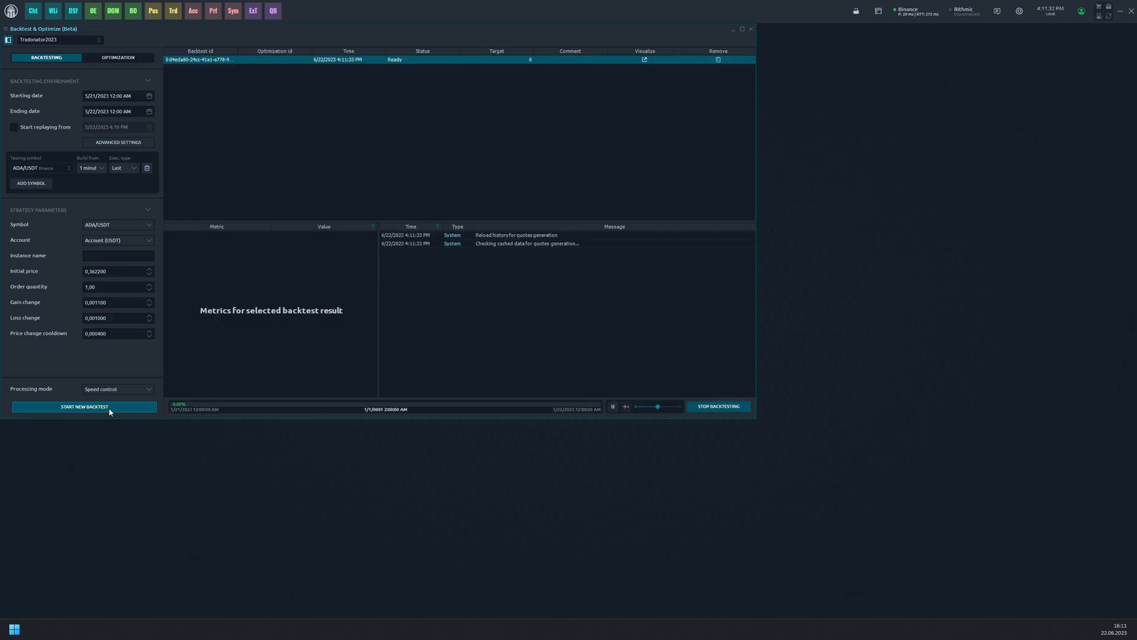
left_click(85, 407)
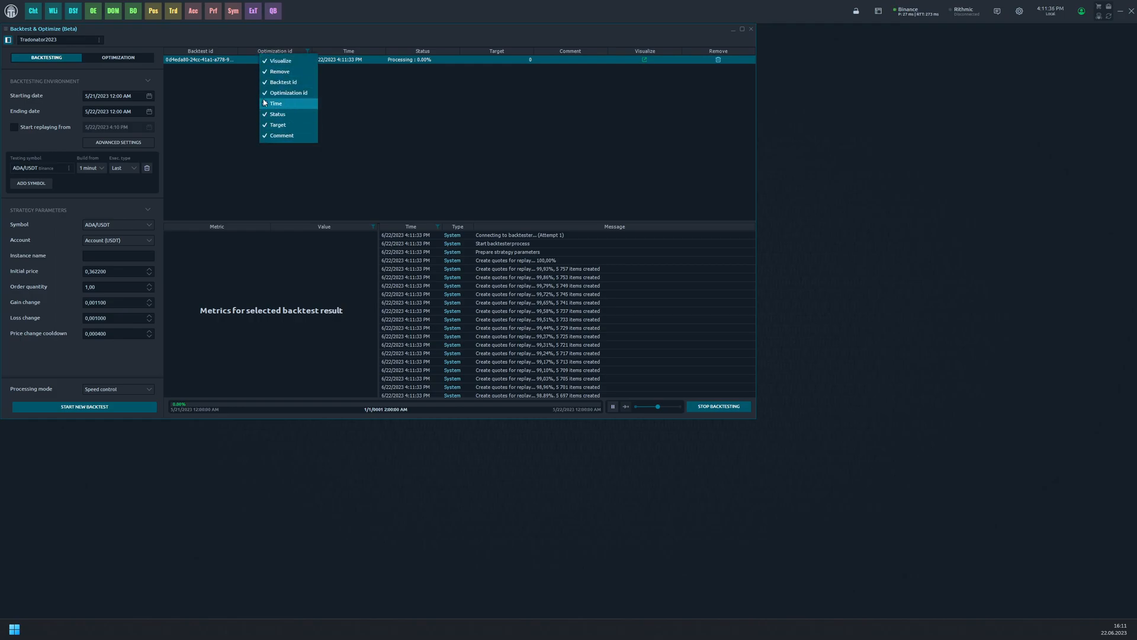
left_click(289, 93)
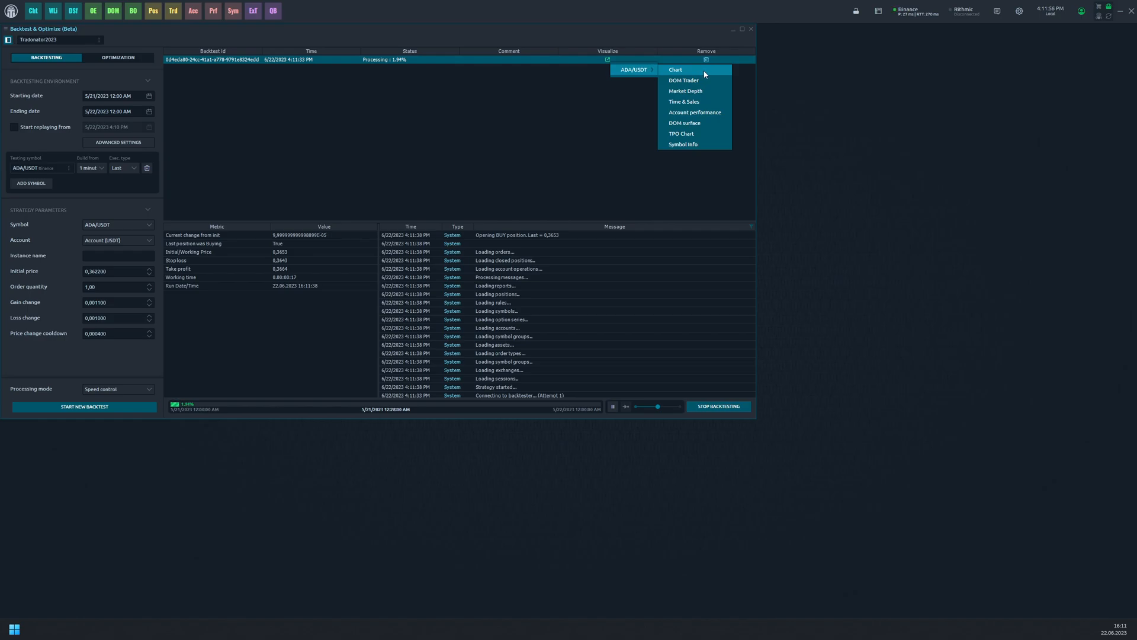
Show the backtest's ADA/USDT price chart and its account performance view.
left_click(678, 70)
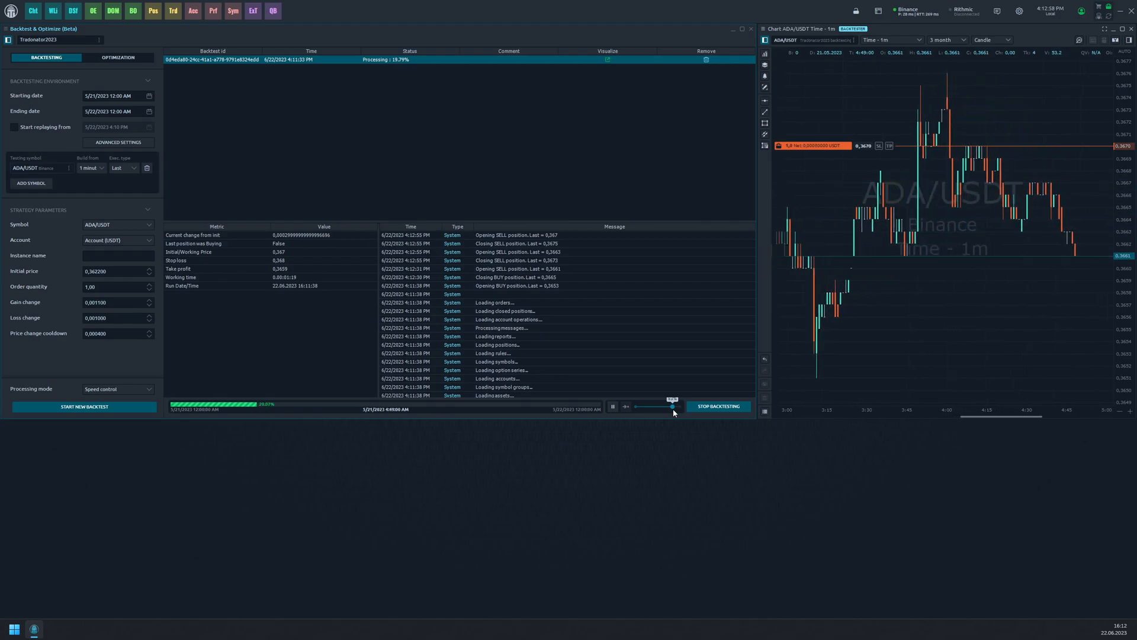
left_click(608, 58)
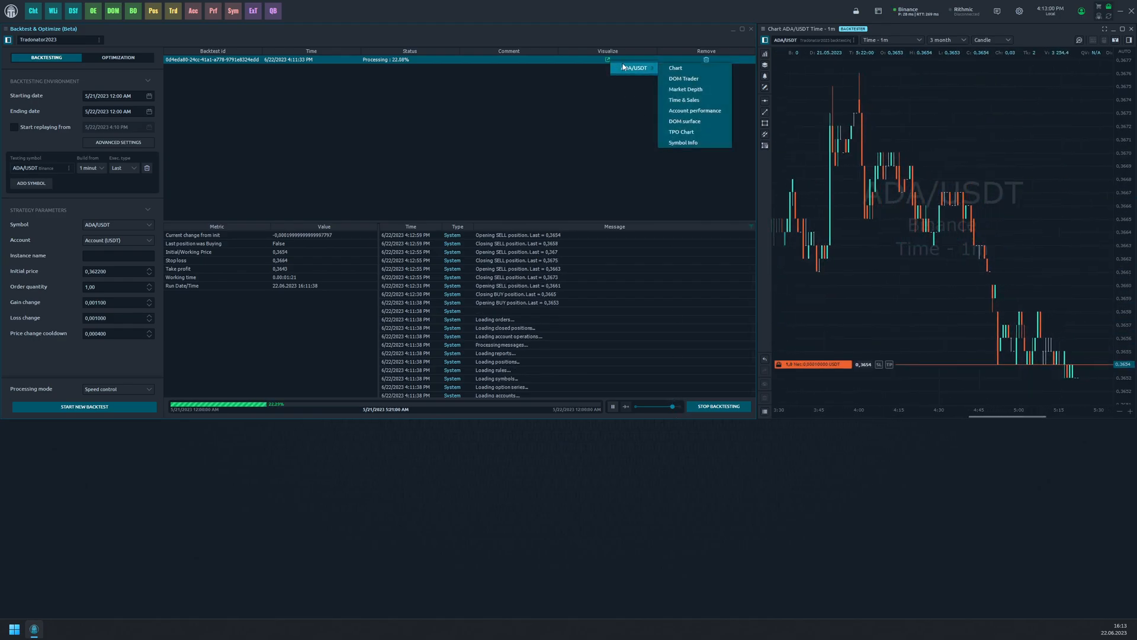
left_click(695, 111)
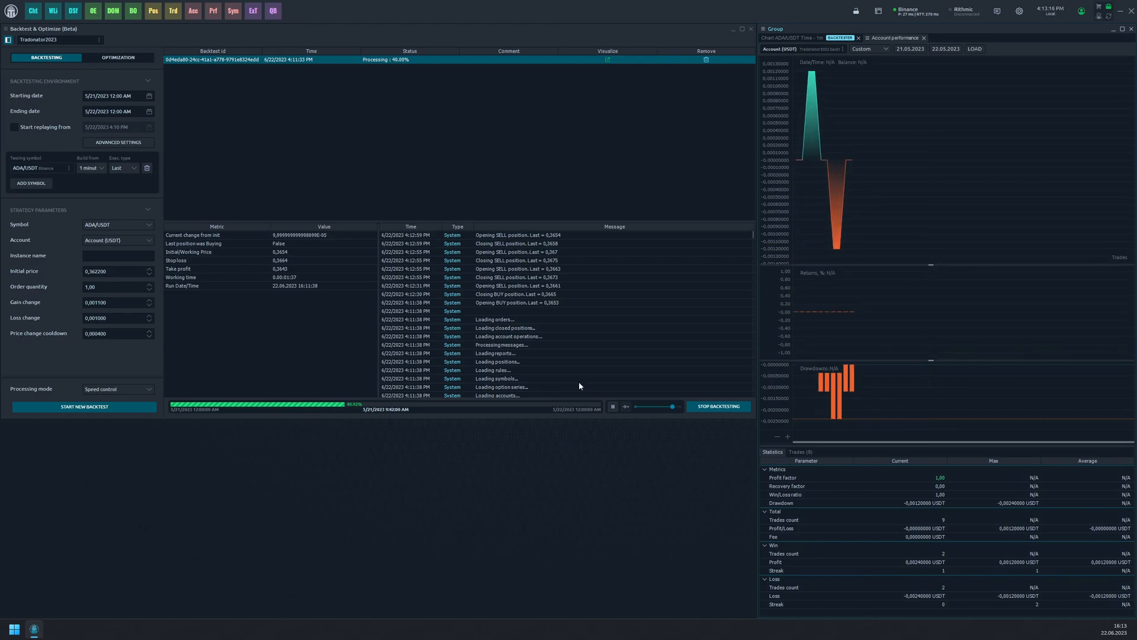
left_click(800, 399)
type("2")
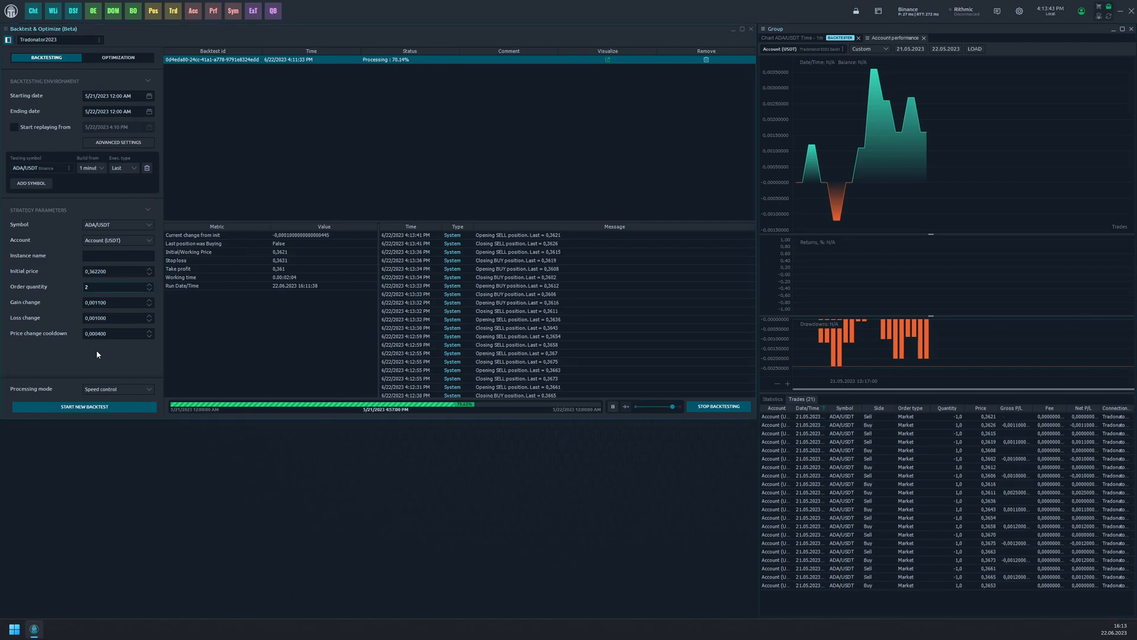
Start a second ADA/USDT backtest, select the earlier run, and maximize replay speed.
left_click(84, 406)
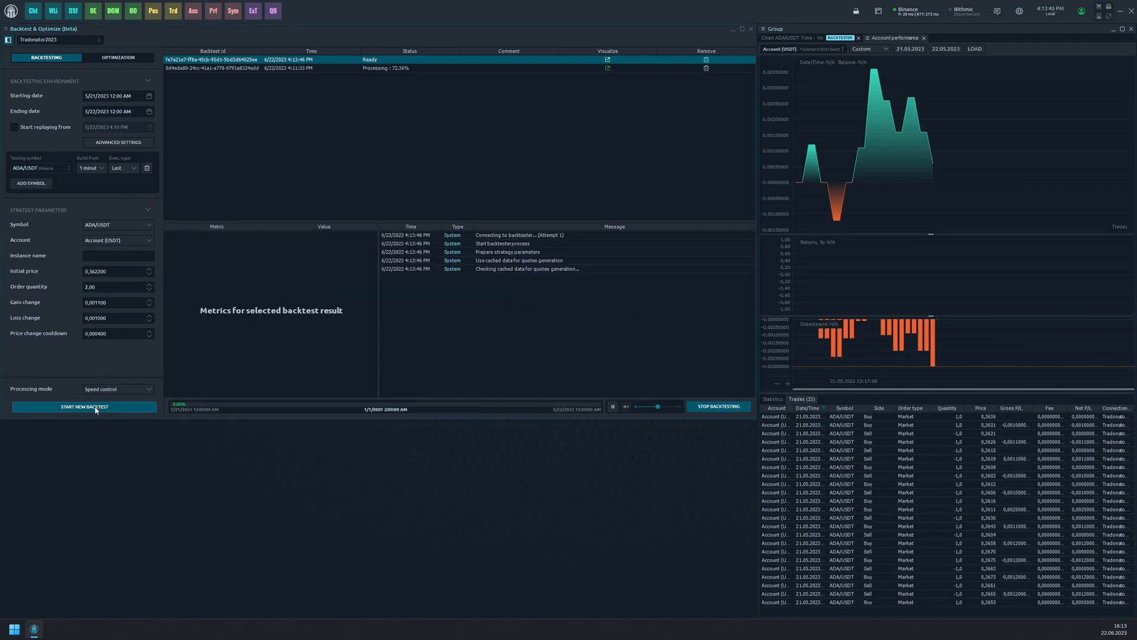
left_click(84, 406)
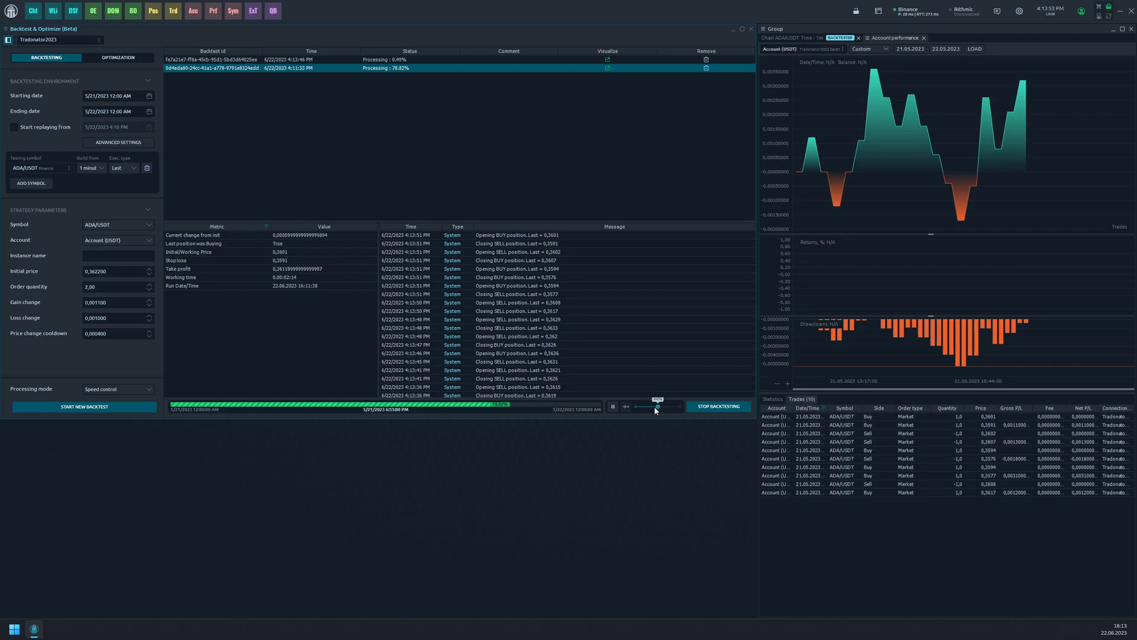
left_click(237, 58)
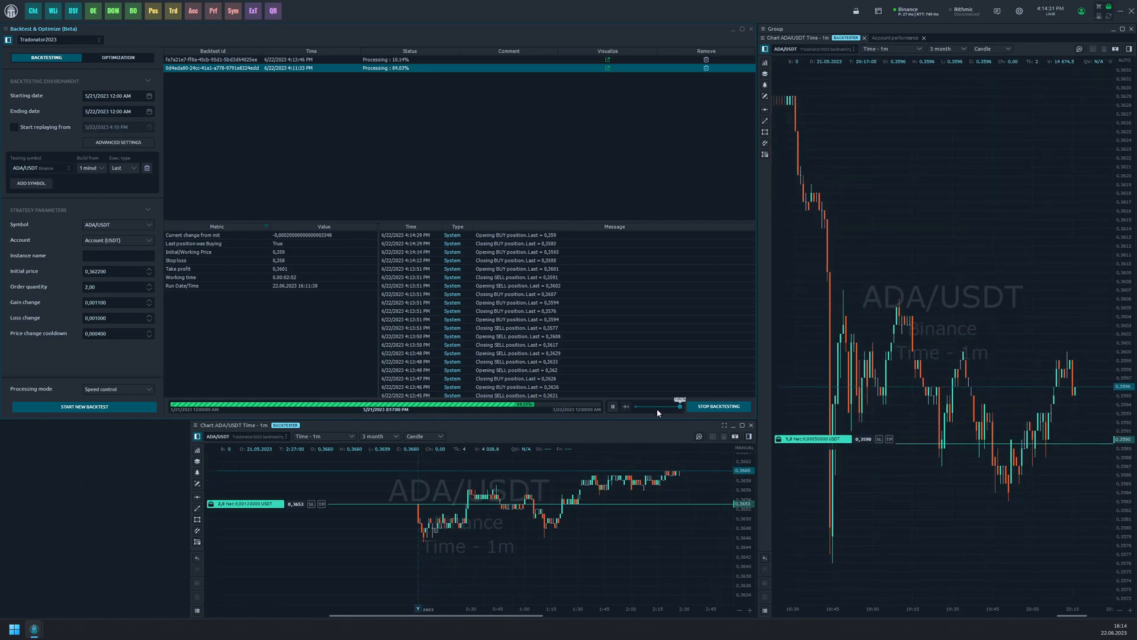
Switch processing mode to Background, run a third backtest, and select the second run.
left_click(118, 389)
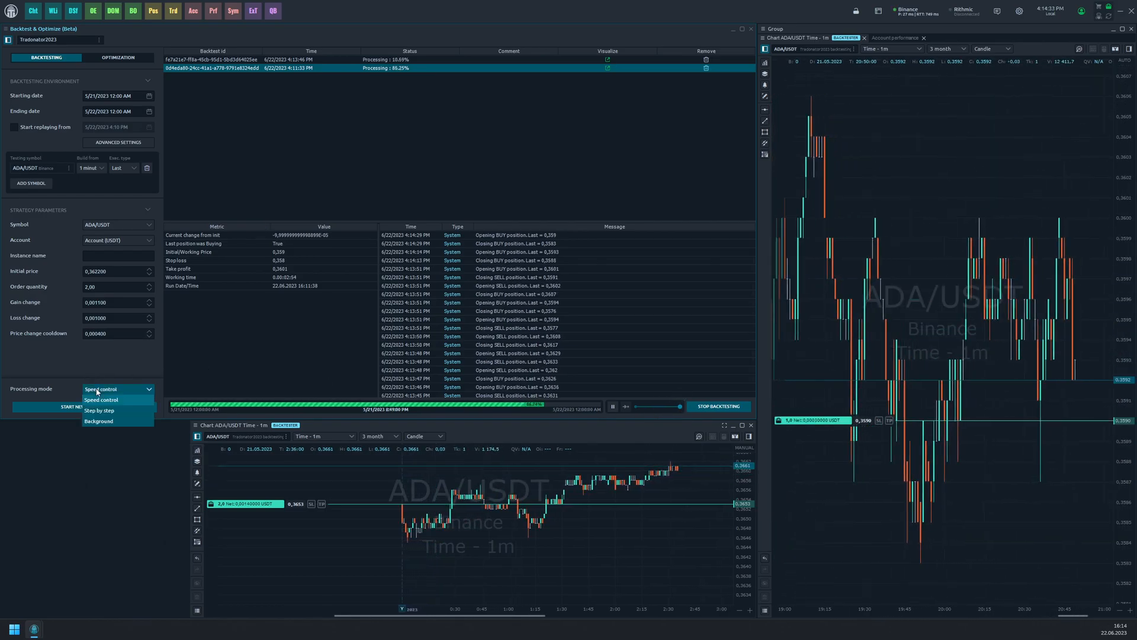
mouse_move(99, 410)
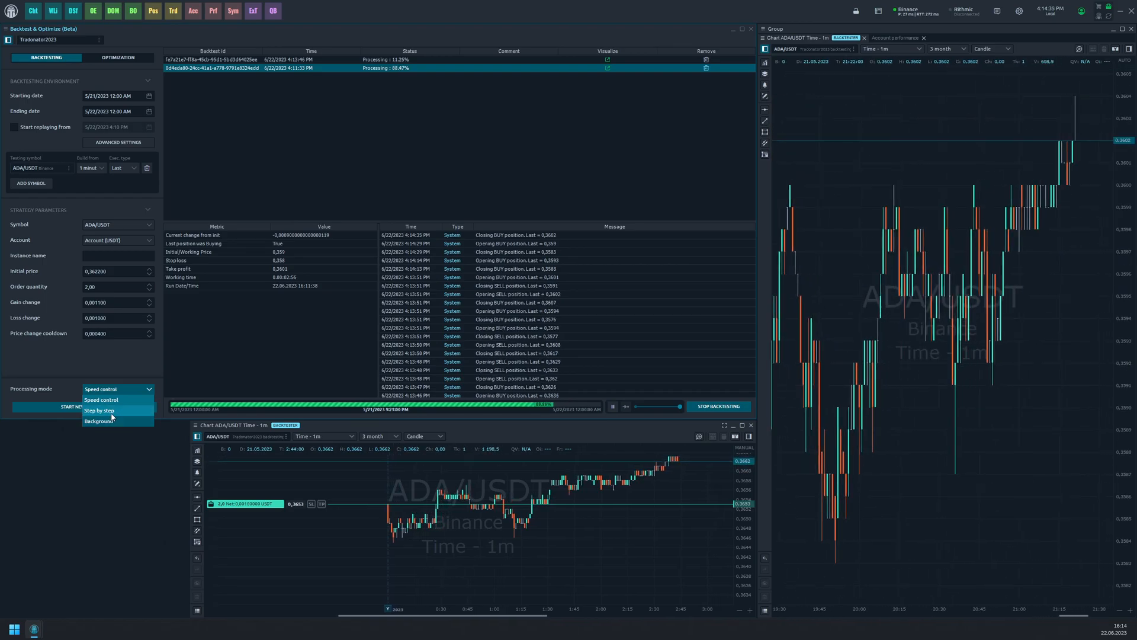
left_click(98, 421)
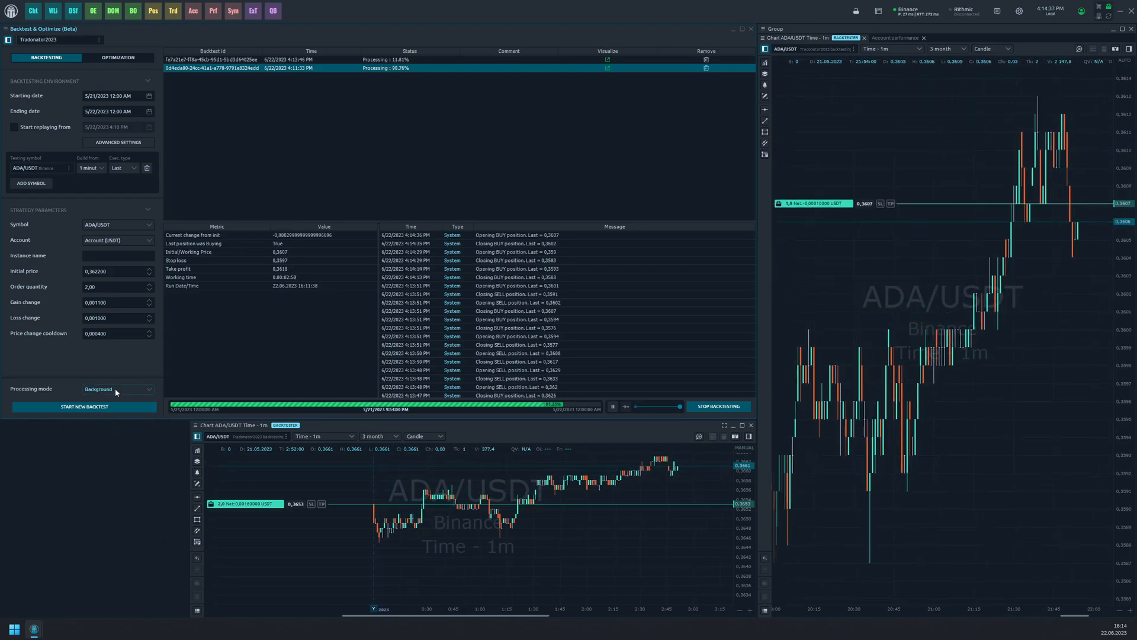
left_click(84, 406)
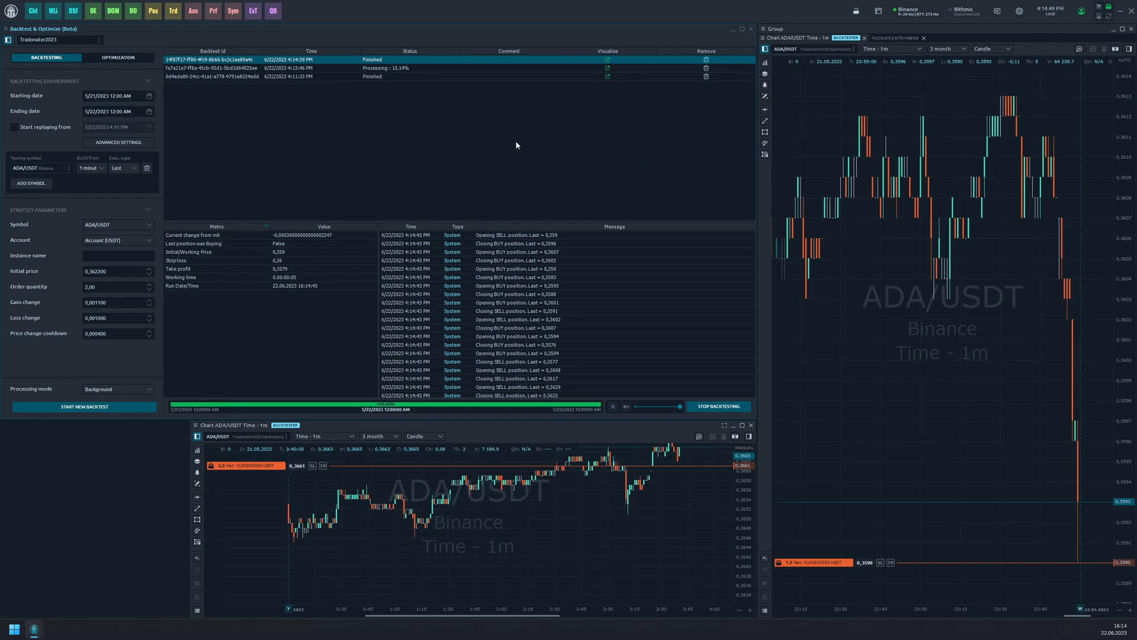
left_click(314, 77)
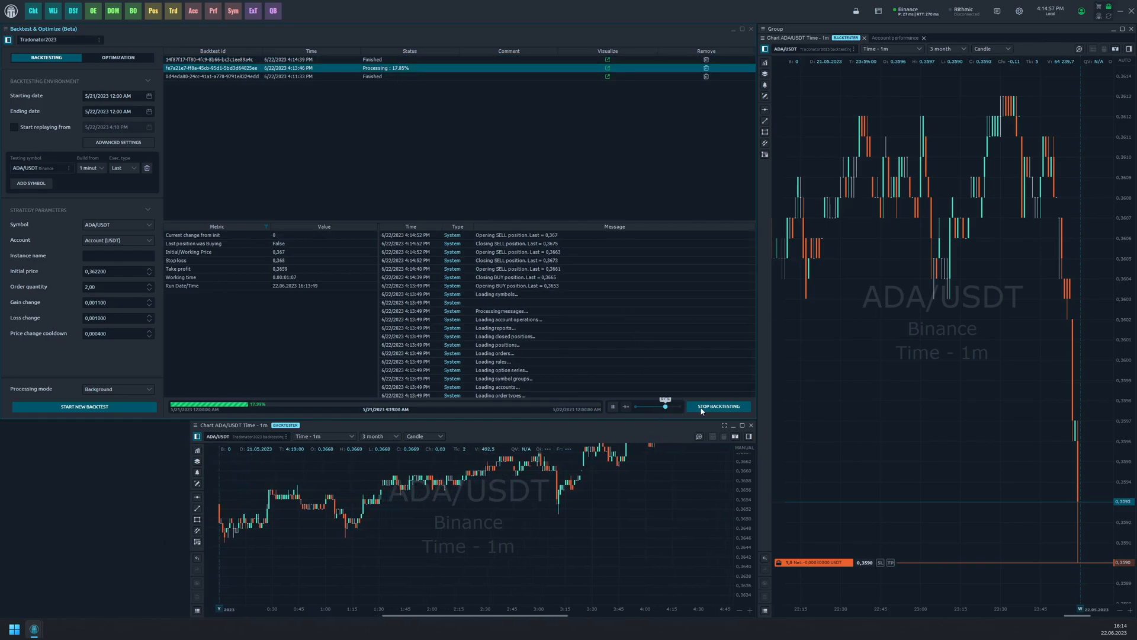
Cancel the second backtest, chart the finished run, and delete the oldest result.
left_click(719, 405)
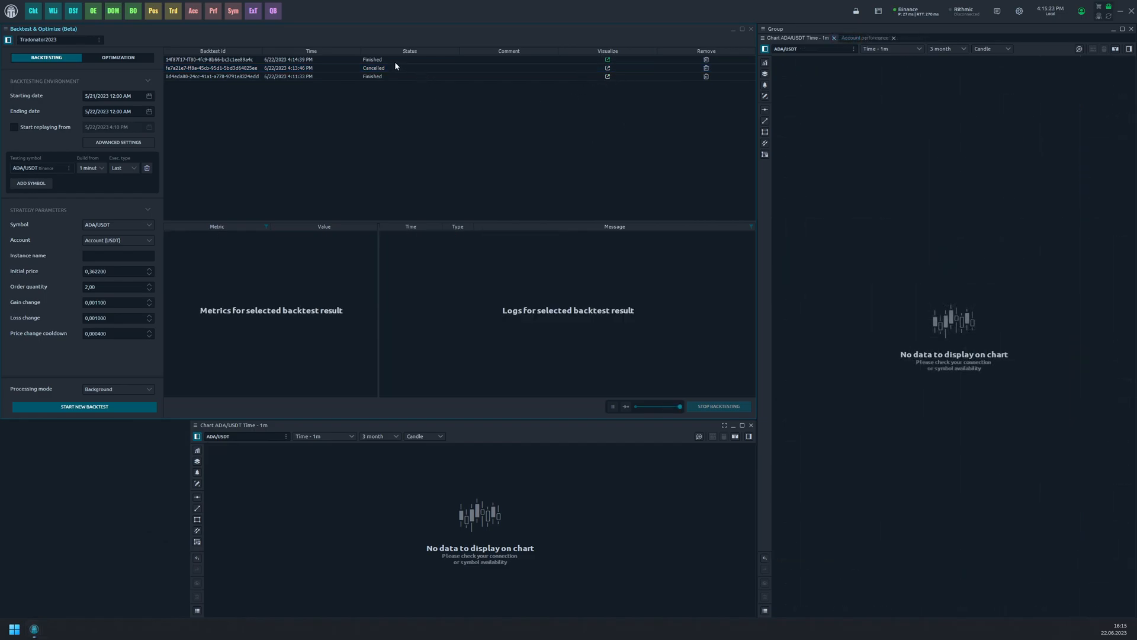
left_click(213, 59)
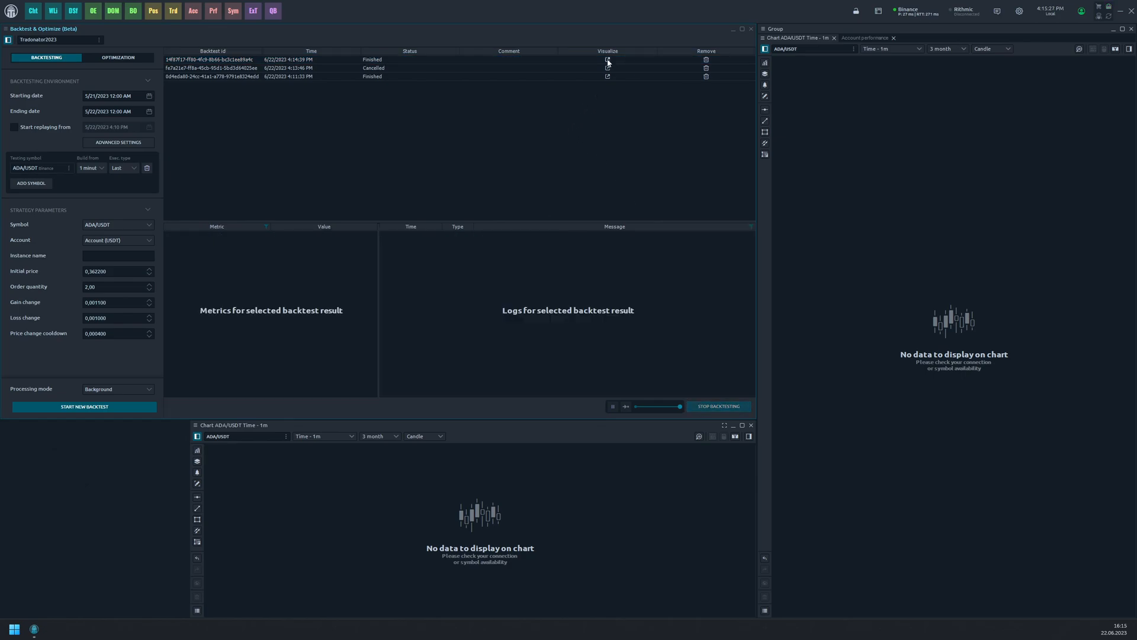
left_click(607, 62)
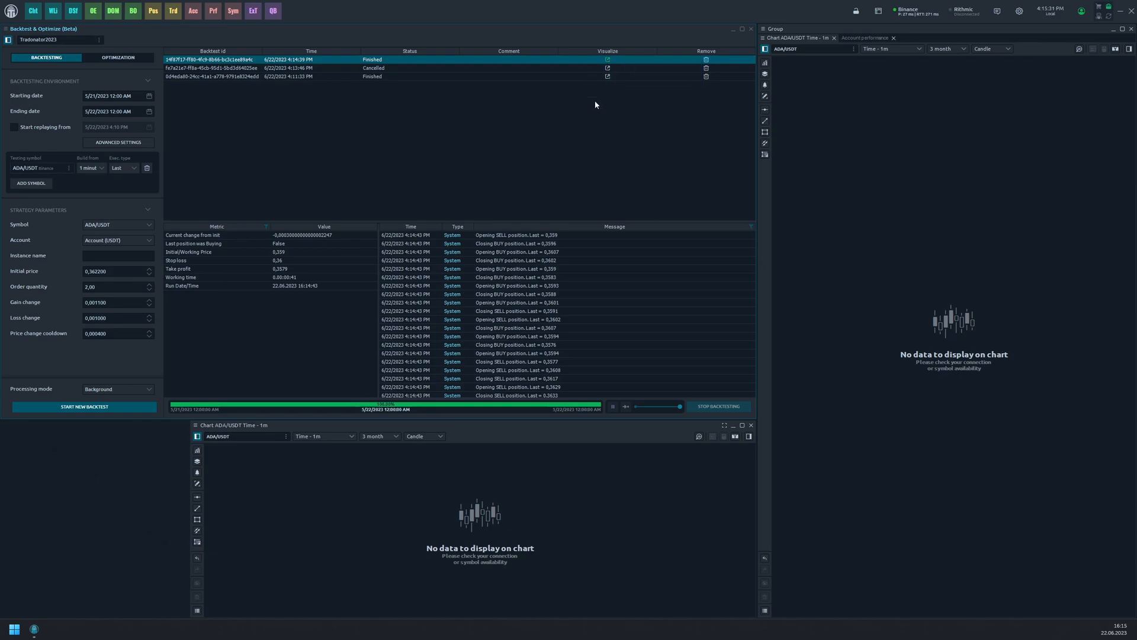
left_click(609, 61)
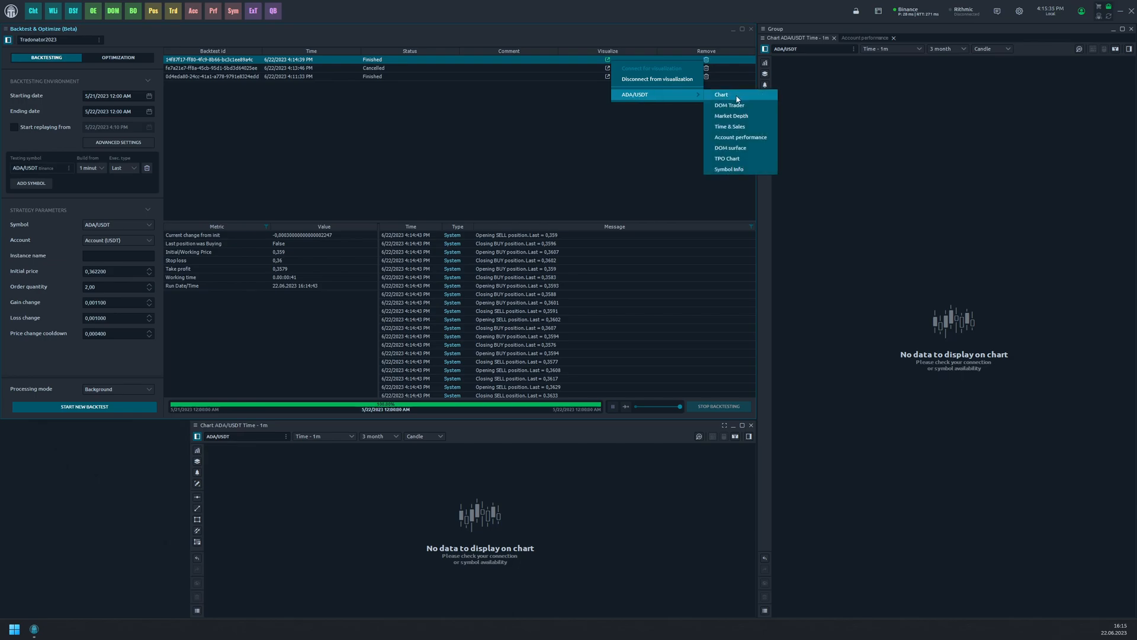
left_click(721, 94)
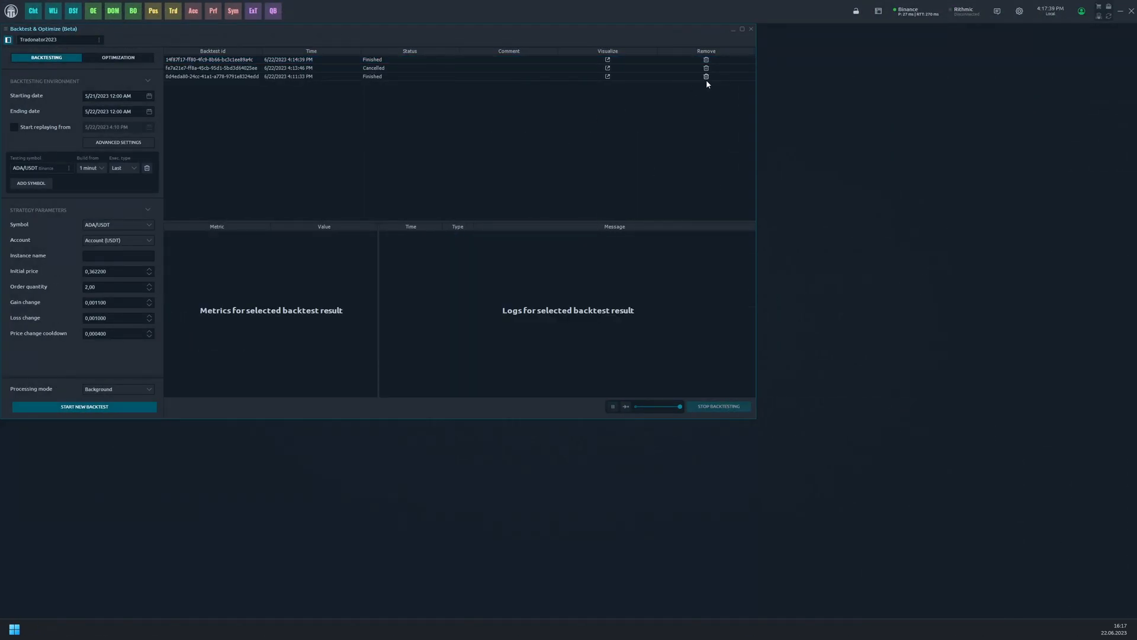
left_click(706, 76)
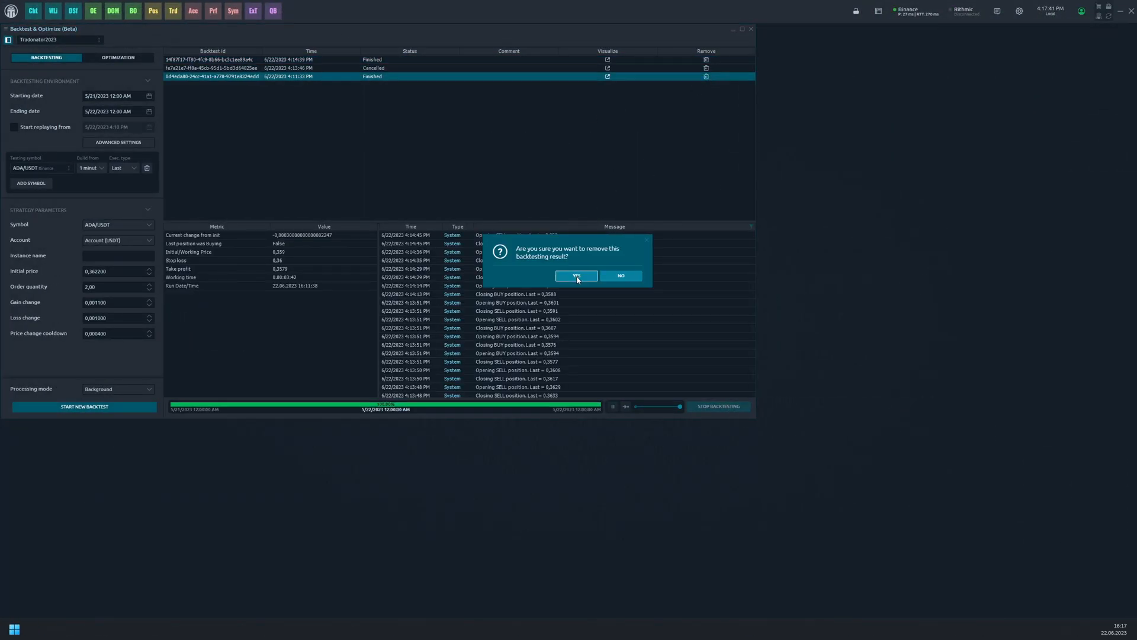
left_click(576, 276)
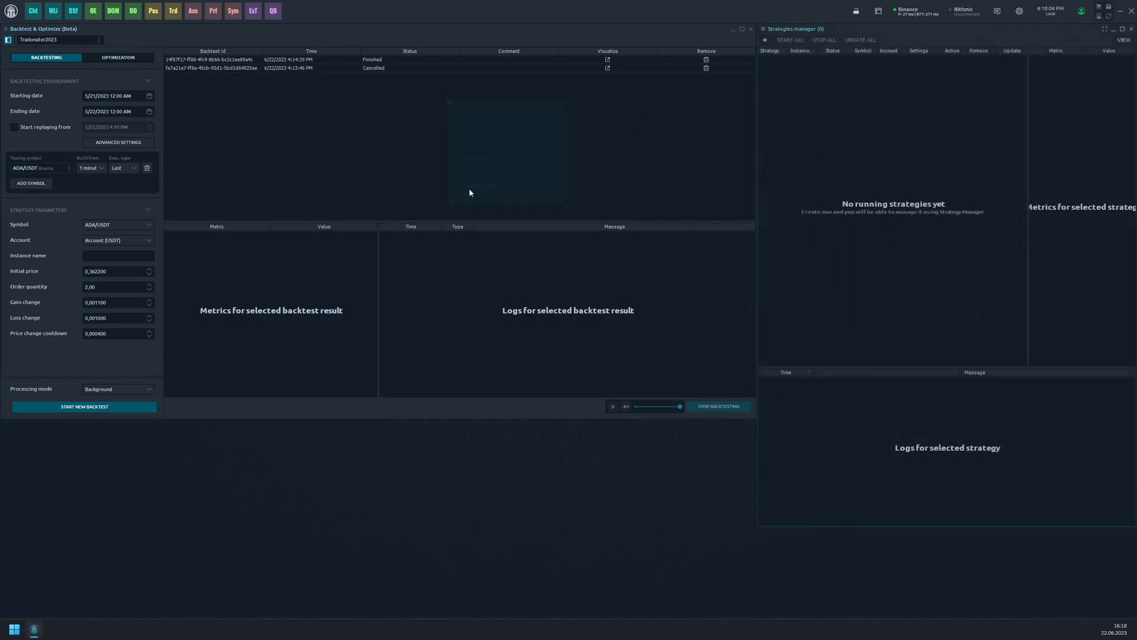
Add the backtested Tradonator2023 strategy to Strategies Manager, where it appears as Created.
left_click(297, 59)
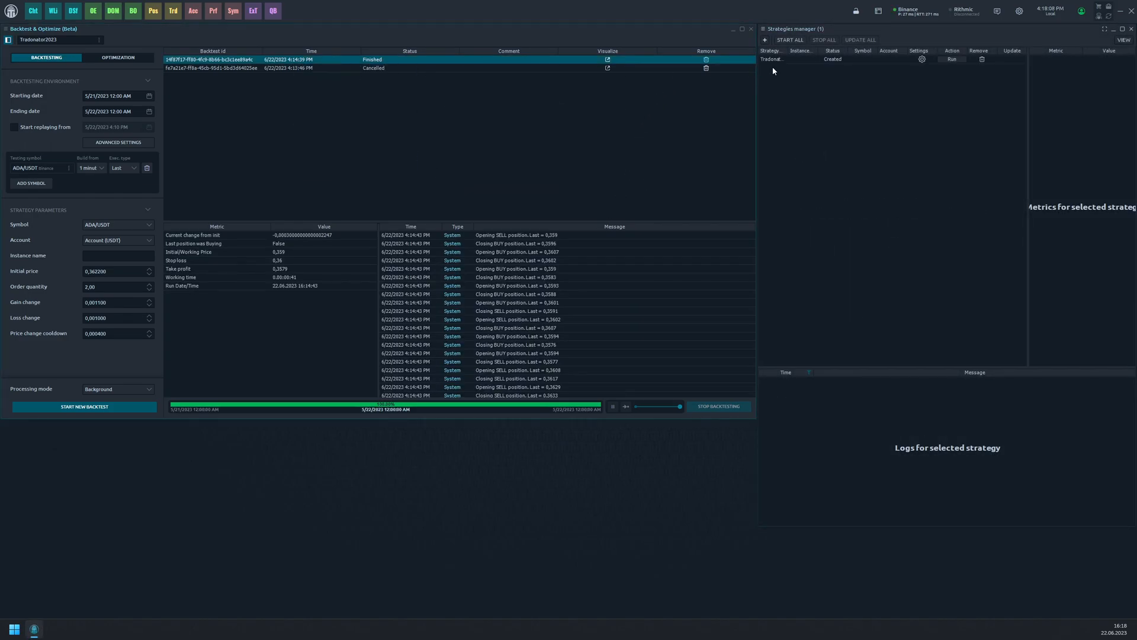
mouse_move(800, 66)
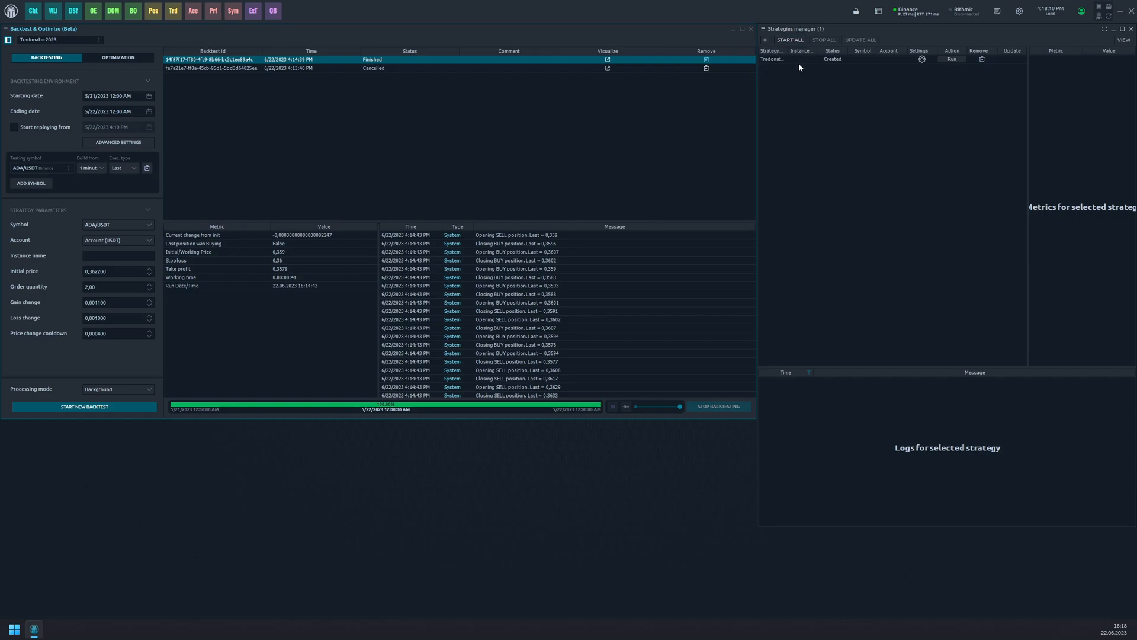